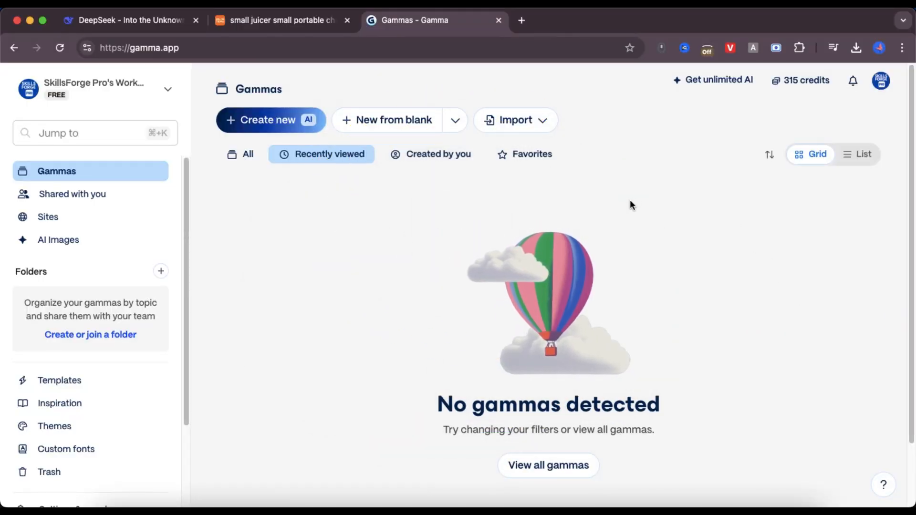
mouse_move(654, 207)
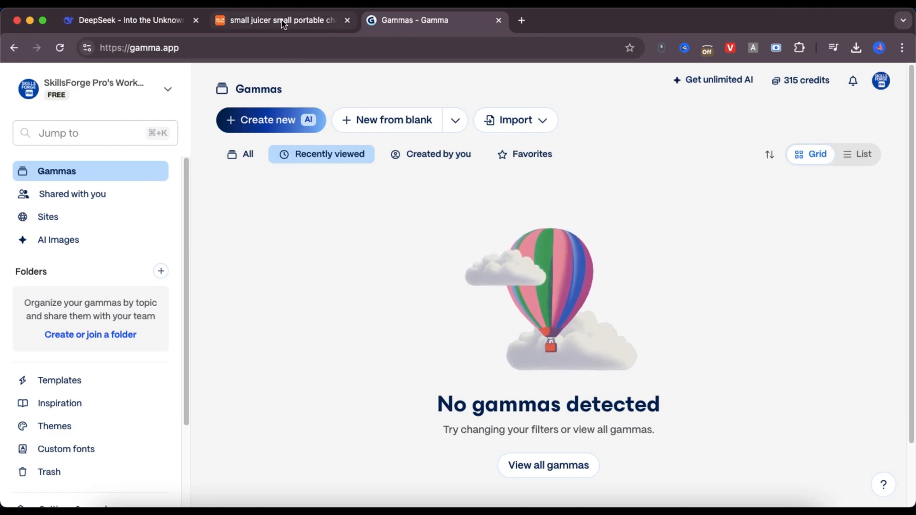
Browse the Temu portable juicer cup page, its reviews and the image gallery
click(281, 20)
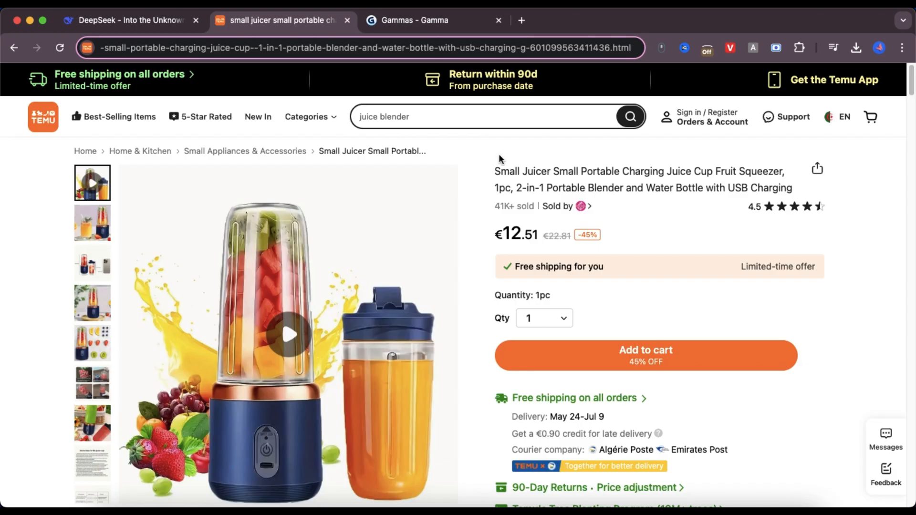
scroll(down, 3)
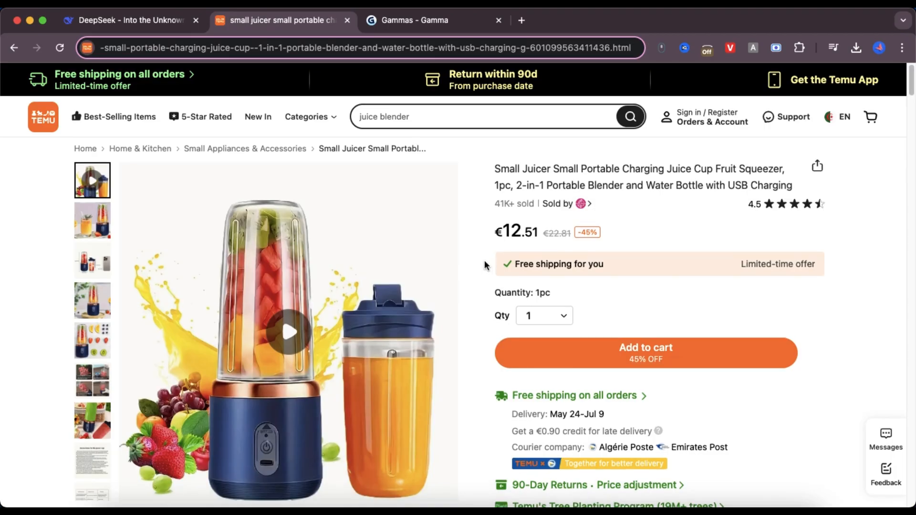
scroll(down, 3)
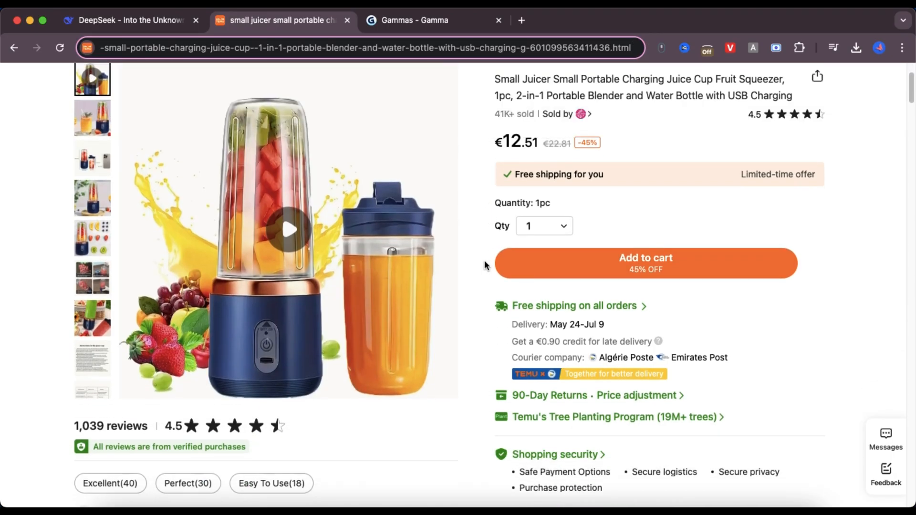
scroll(down, 3)
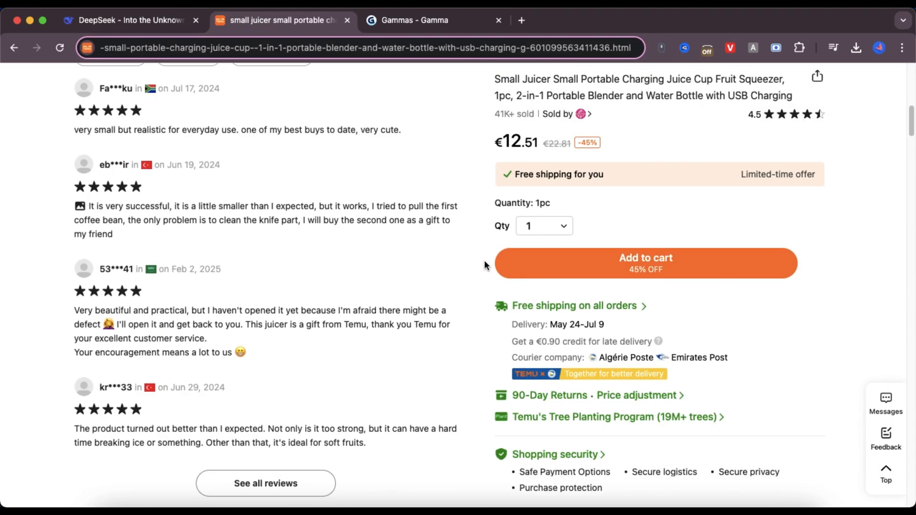
scroll(down, 3)
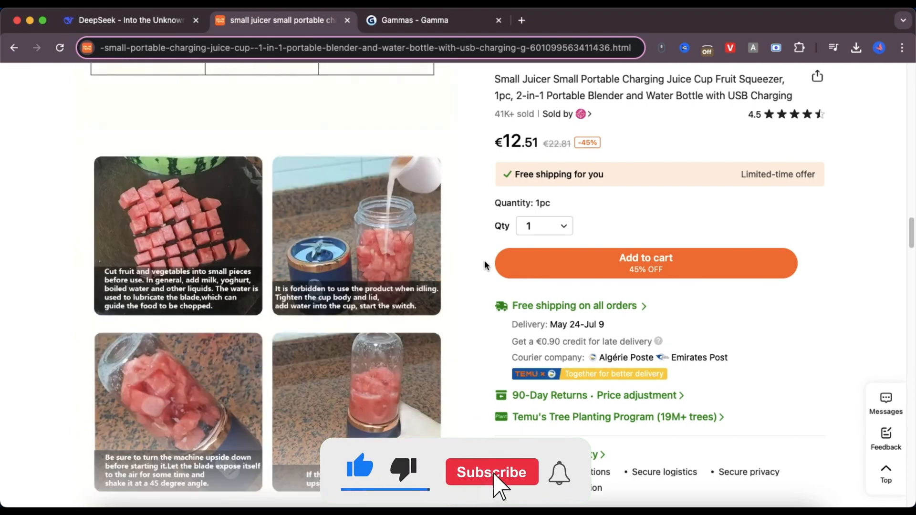
scroll(down, 3)
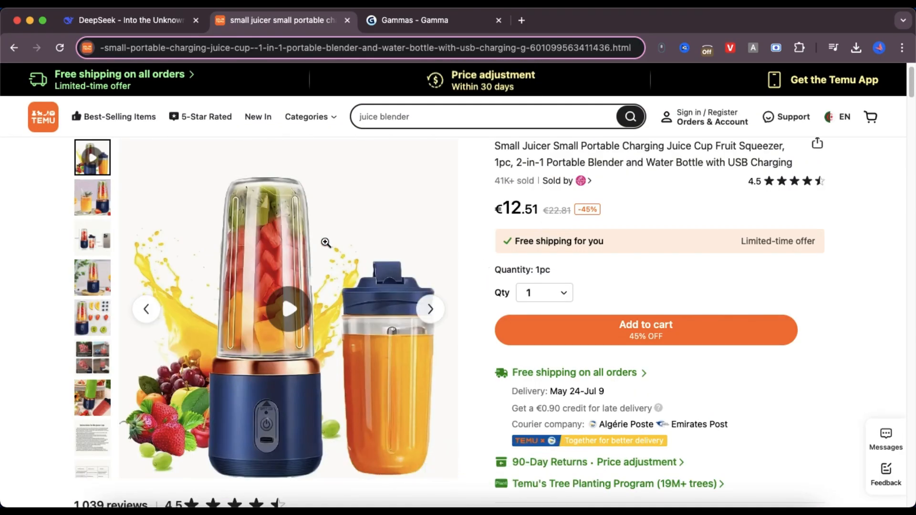
click(430, 309)
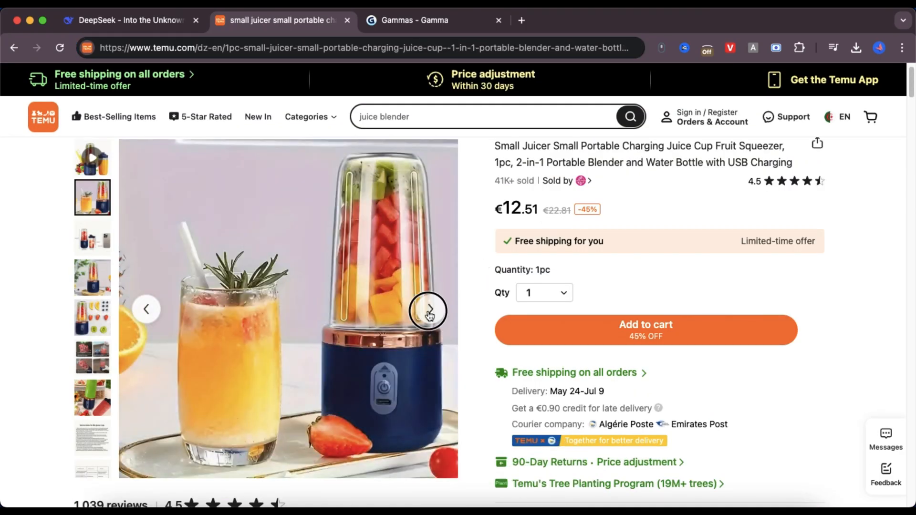
click(428, 309)
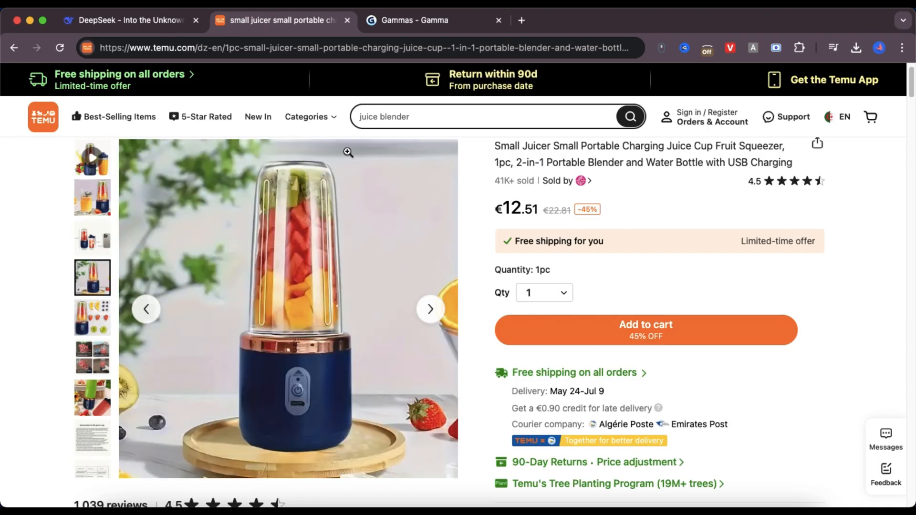
Copy the juicer product page URL from the address bar
click(301, 48)
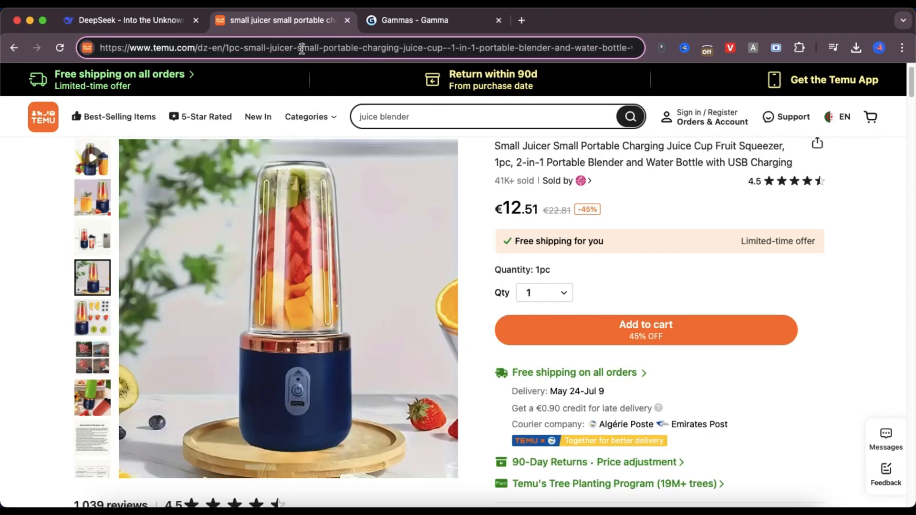
right_click(300, 48)
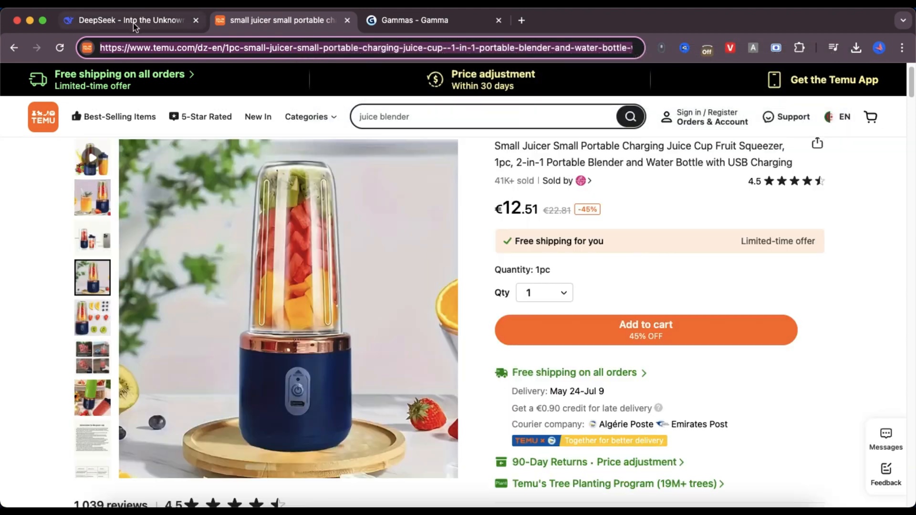
Have DeepSeek write a landing-page prompt from the Temu juicer link and copy the full reply
click(129, 20)
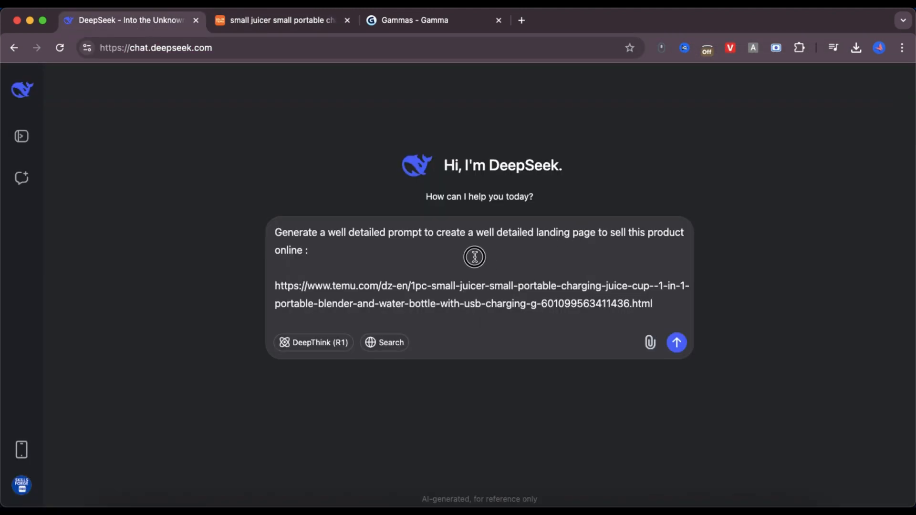
mouse_move(761, 222)
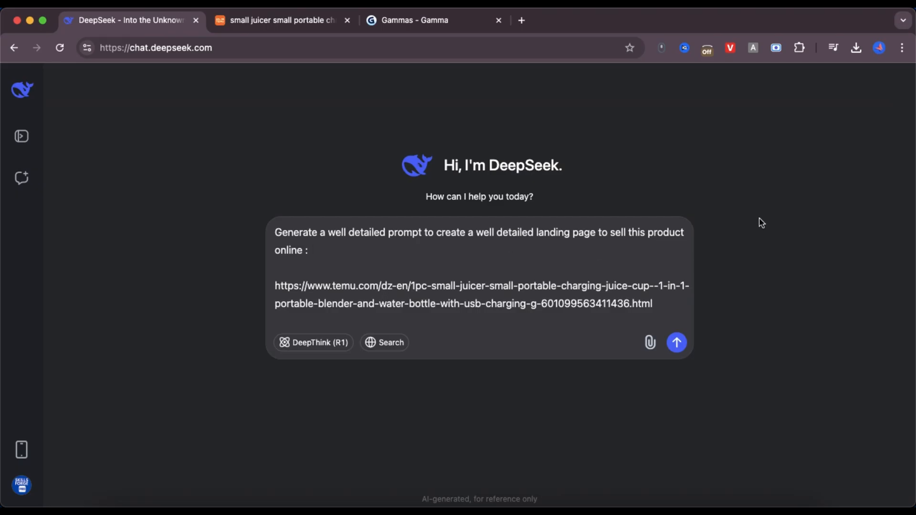
mouse_move(567, 280)
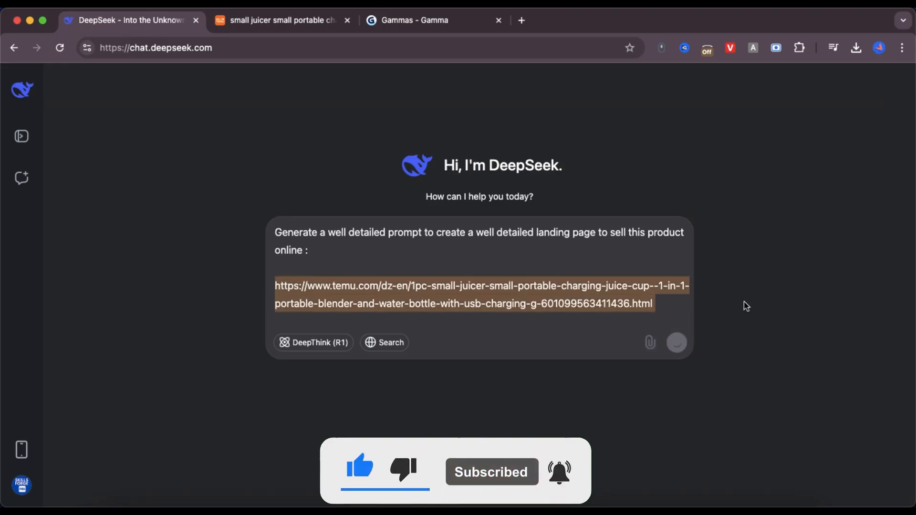
click(676, 342)
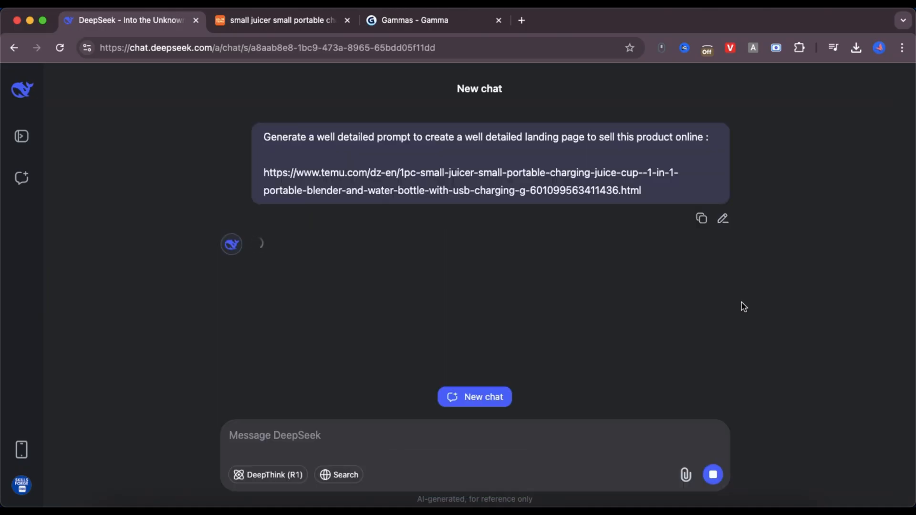
scroll(down, 3)
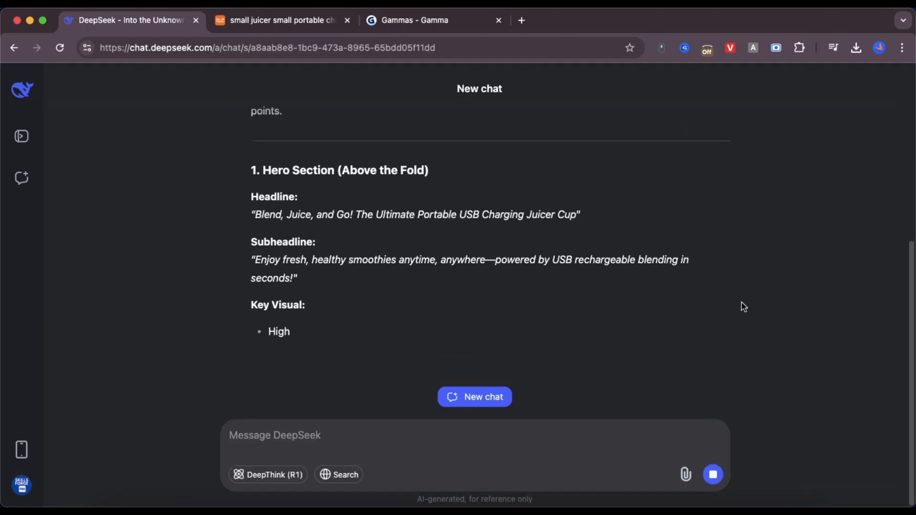
scroll(down, 3)
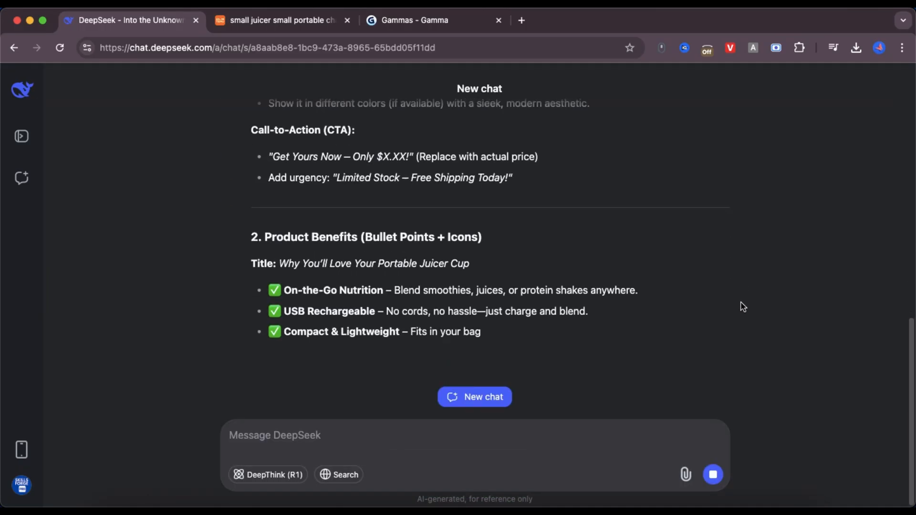
scroll(down, 3)
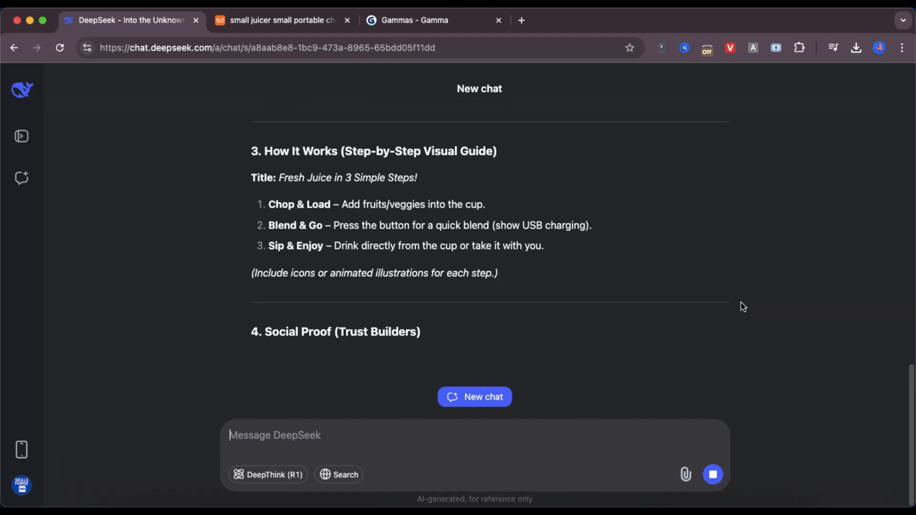
scroll(down, 3)
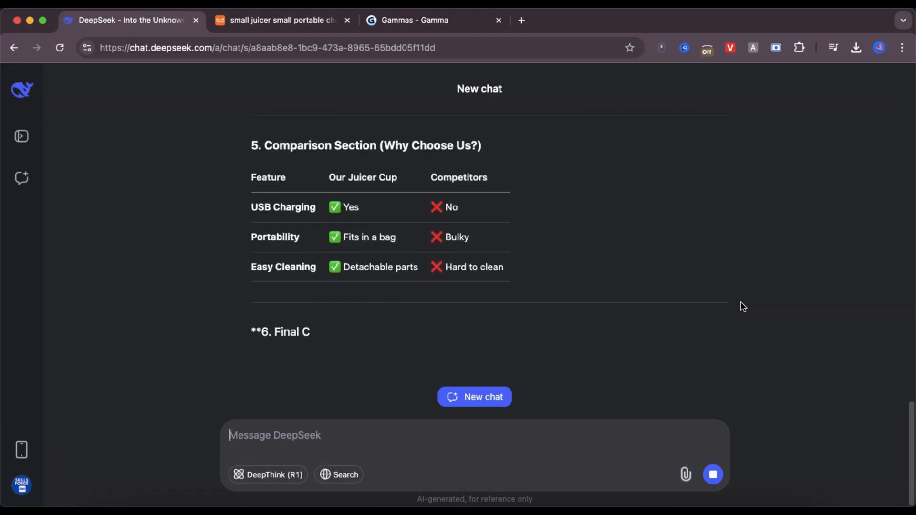
scroll(down, 3)
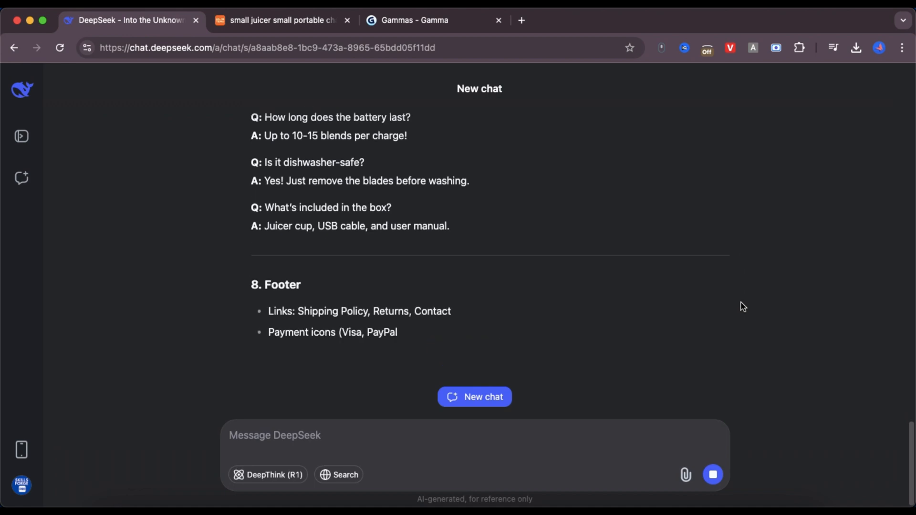
scroll(down, 3)
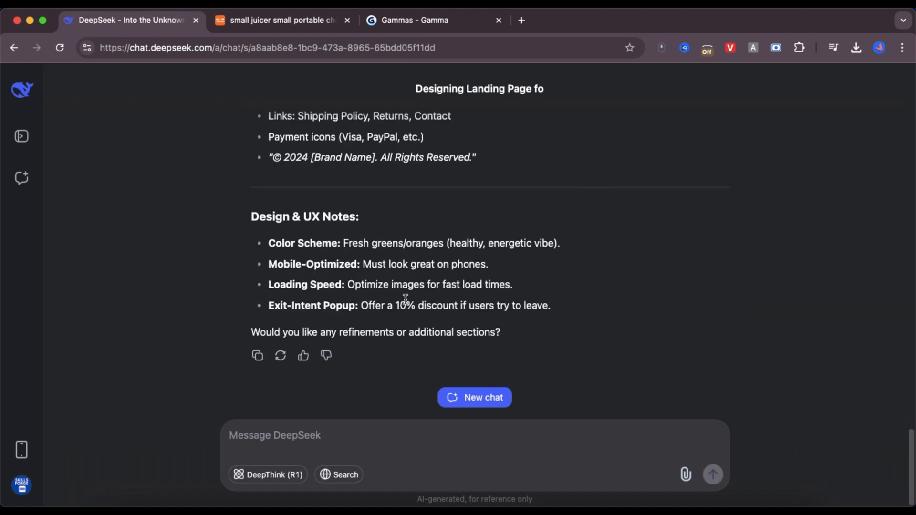
click(257, 356)
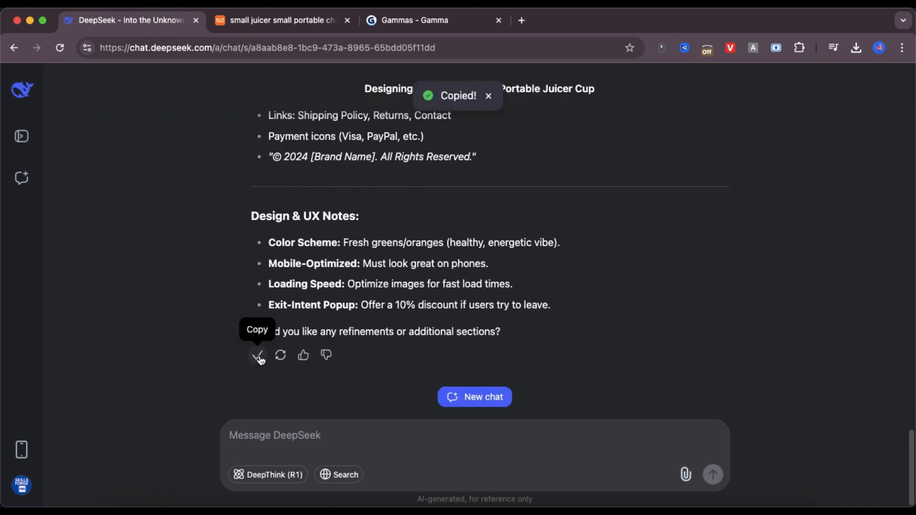
Create a new Gamma from the pasted juicer prompt, set as a Webpage, and continue to the prompt editor
click(415, 20)
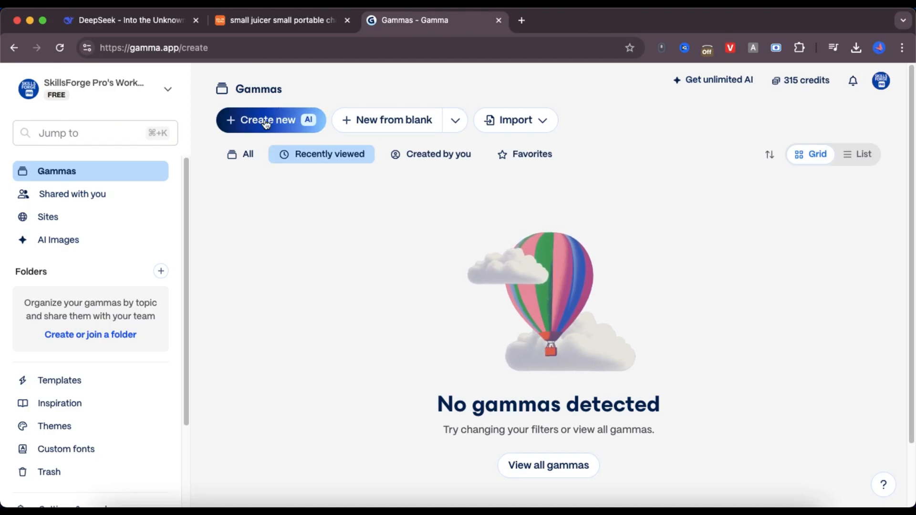
click(266, 120)
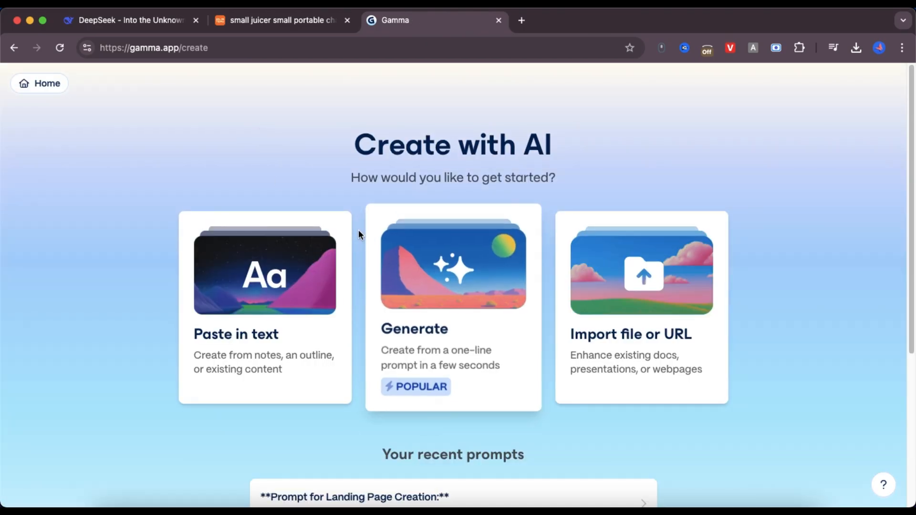
mouse_move(277, 270)
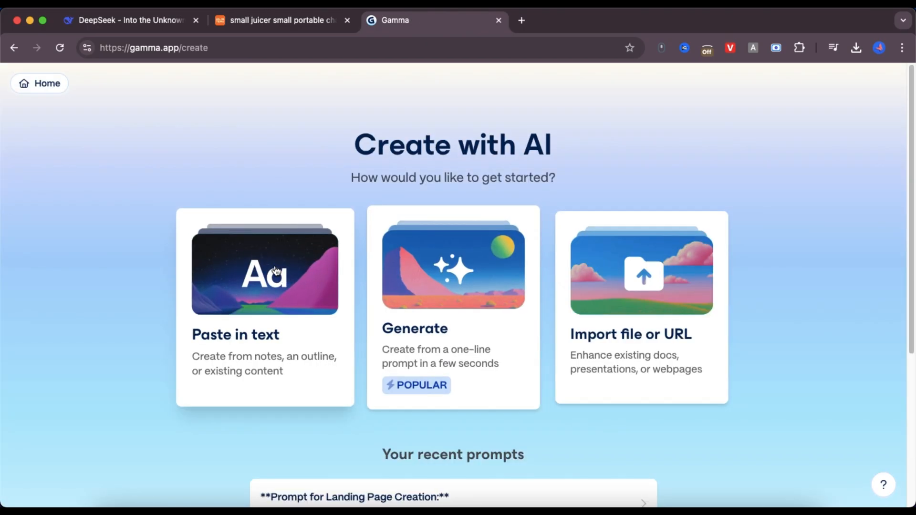
click(264, 272)
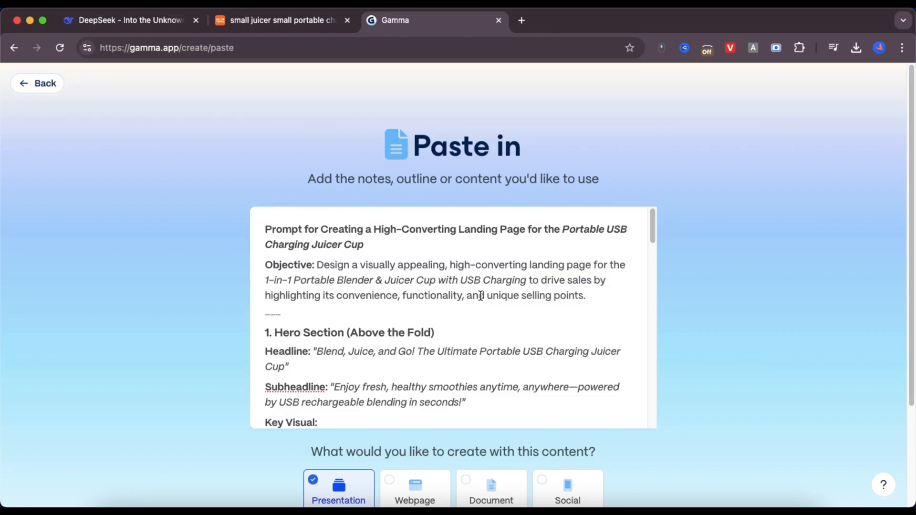
scroll(down, 3)
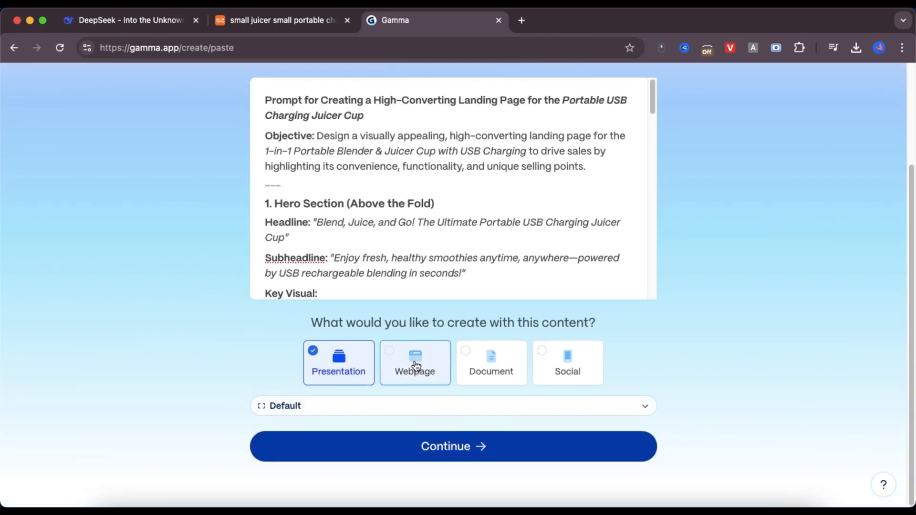
click(414, 362)
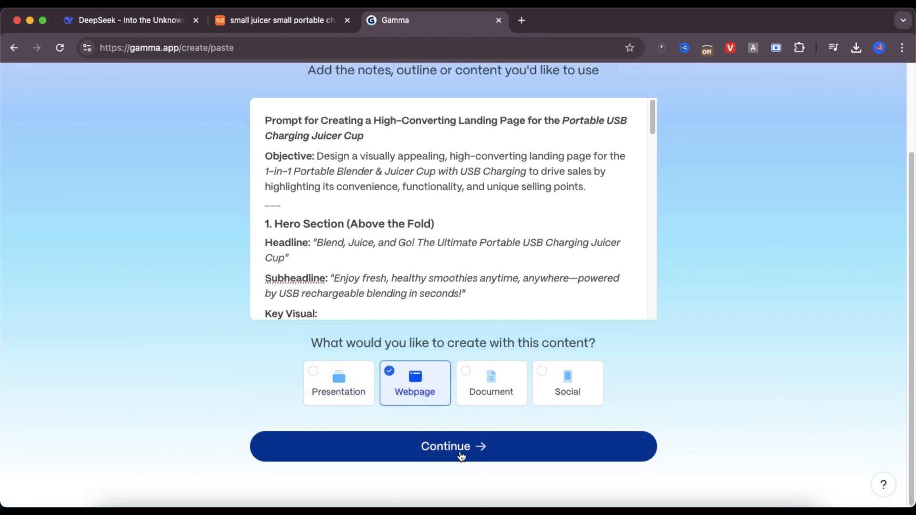
click(452, 446)
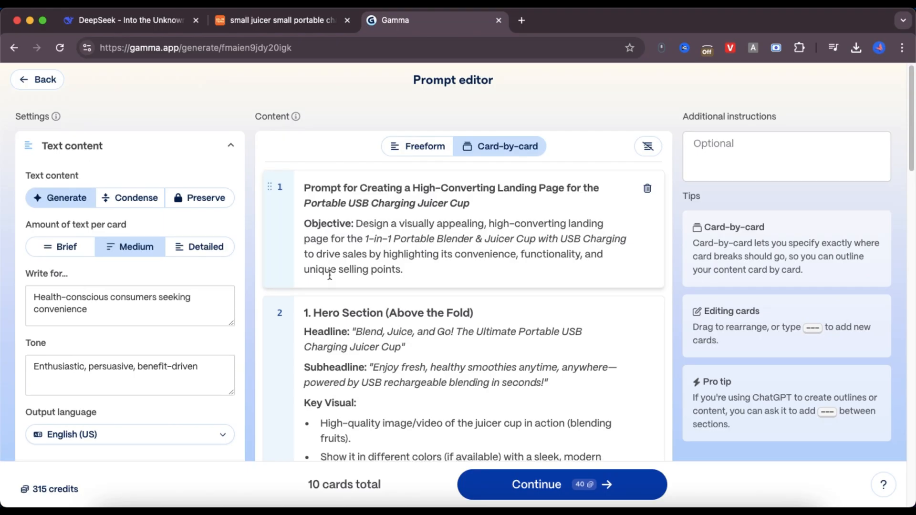
Review the 10-card juicer outline and AI image settings, then continue to theme selection
scroll(down, 3)
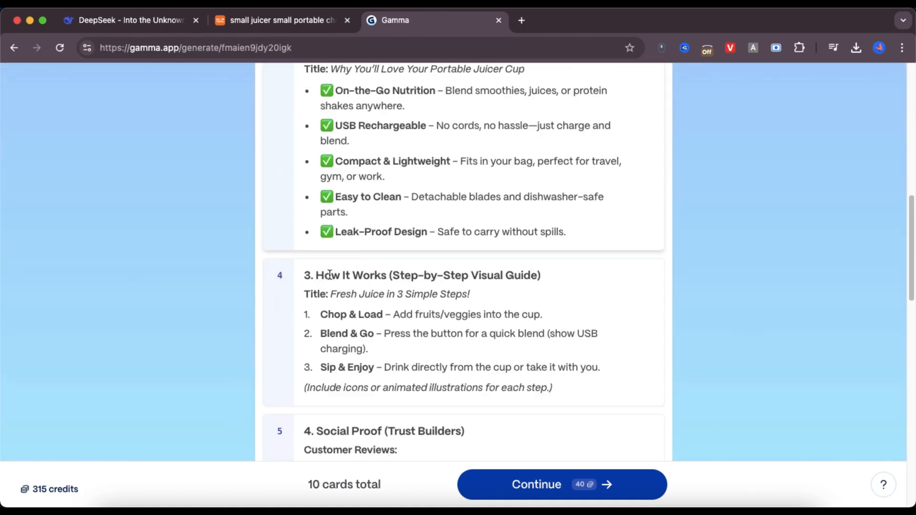
scroll(down, 3)
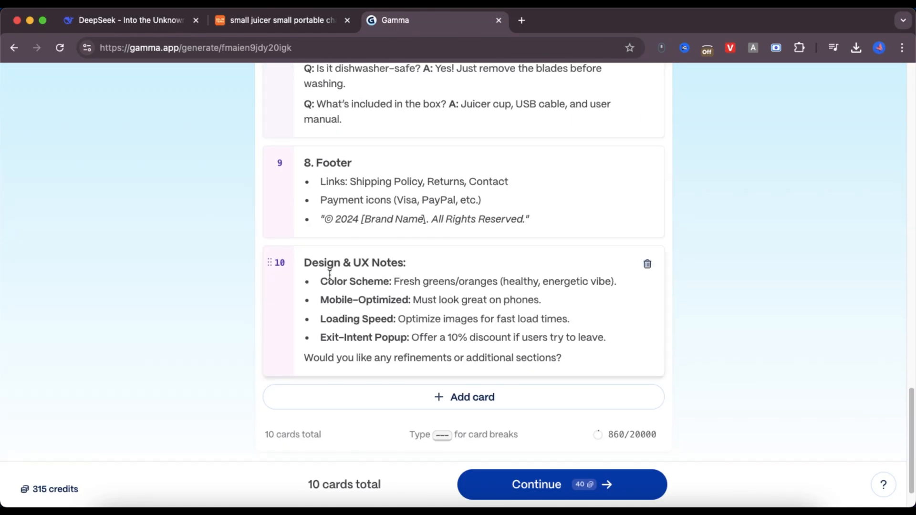
scroll(up, 3)
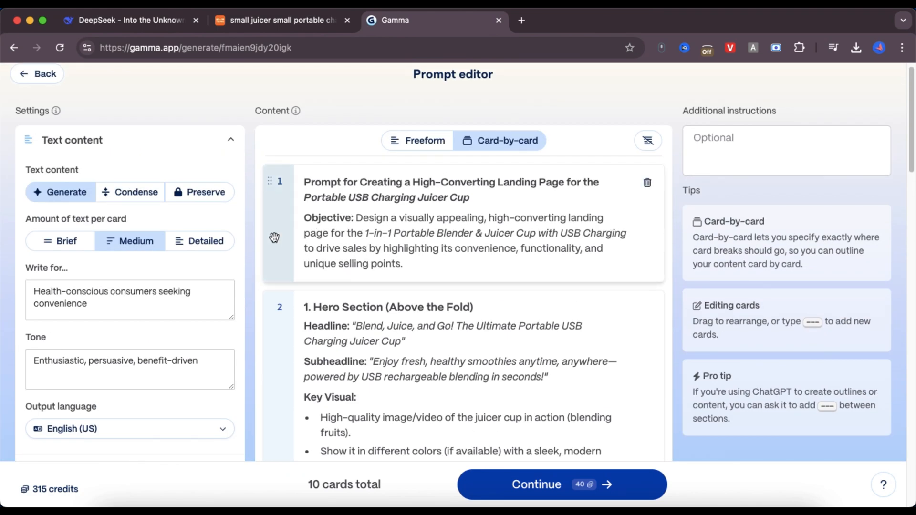
scroll(down, 3)
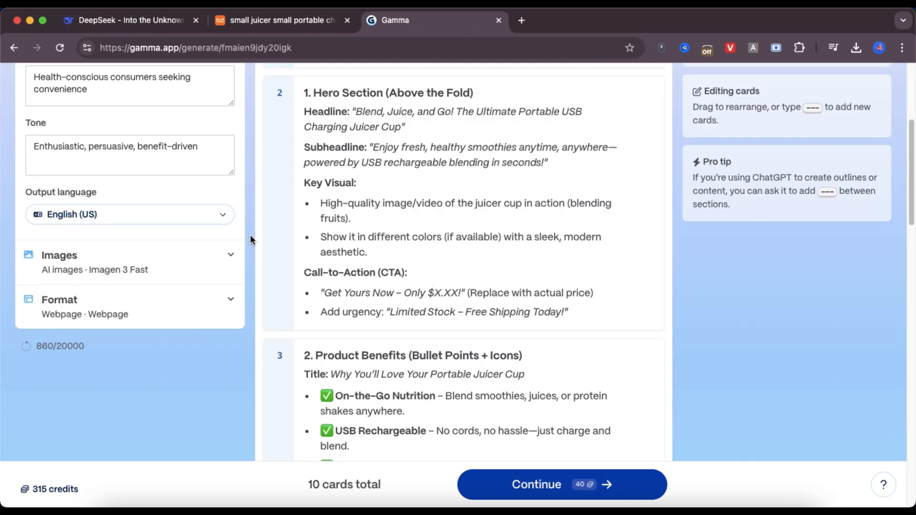
click(58, 255)
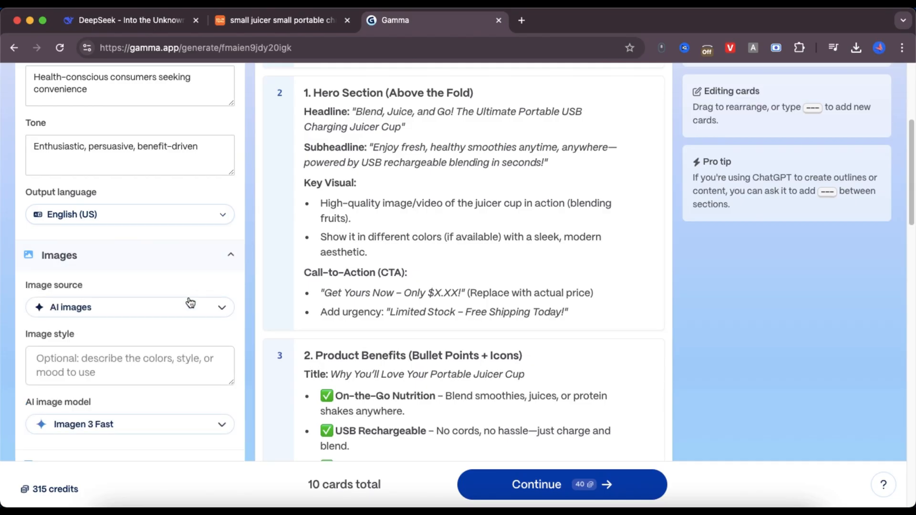
click(130, 307)
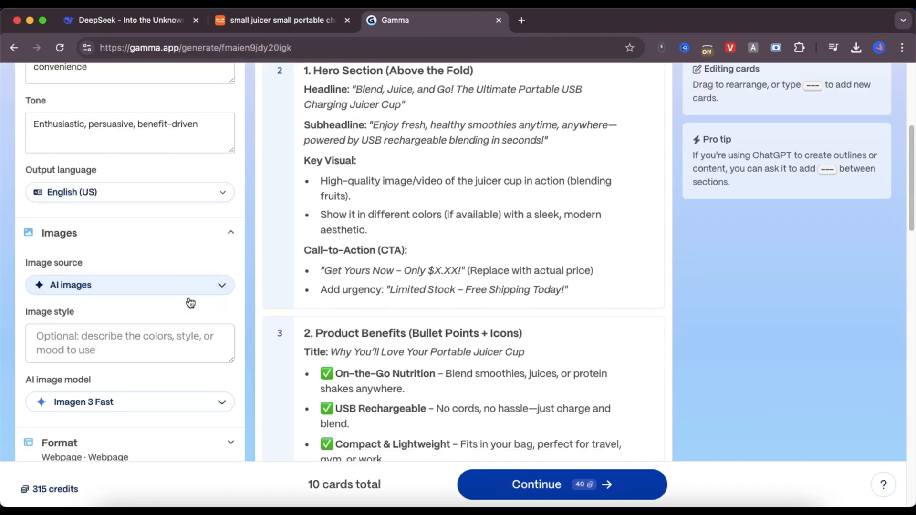
scroll(down, 3)
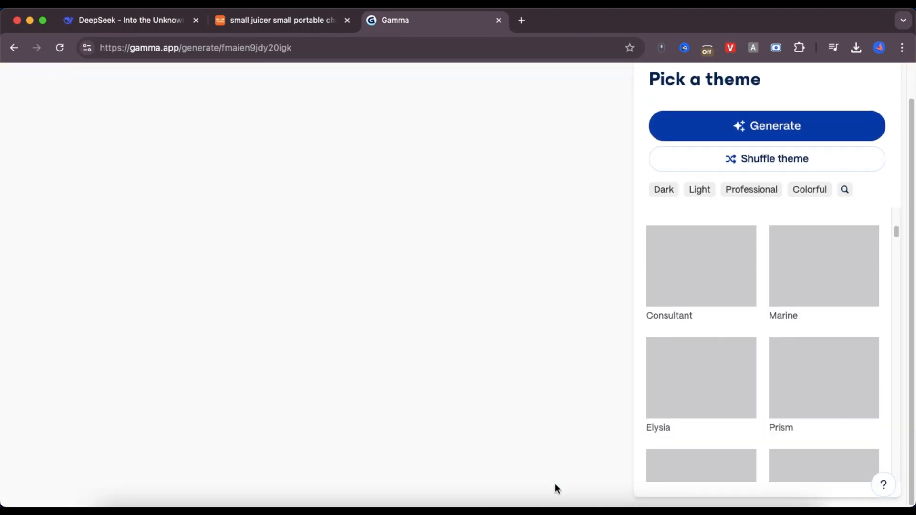
Filter to Colorful themes, apply the Gamma theme and generate the juicer webpage
click(702, 251)
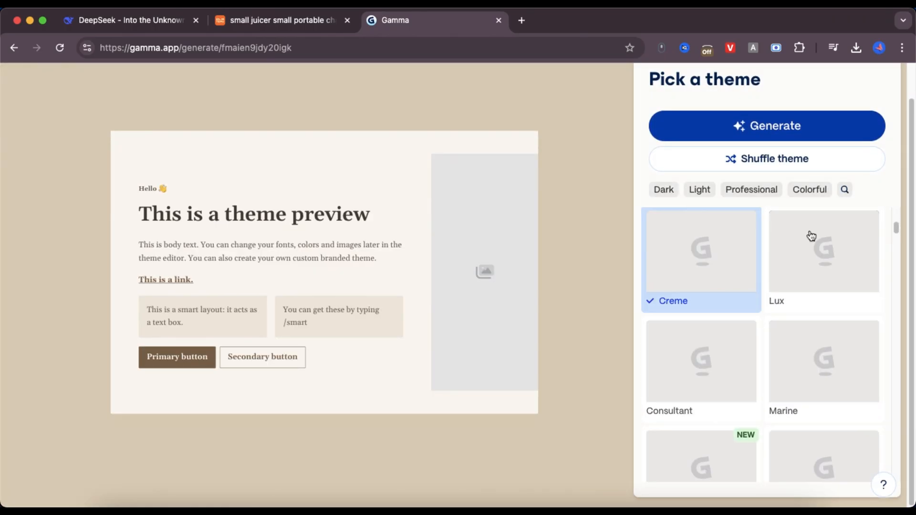
click(809, 189)
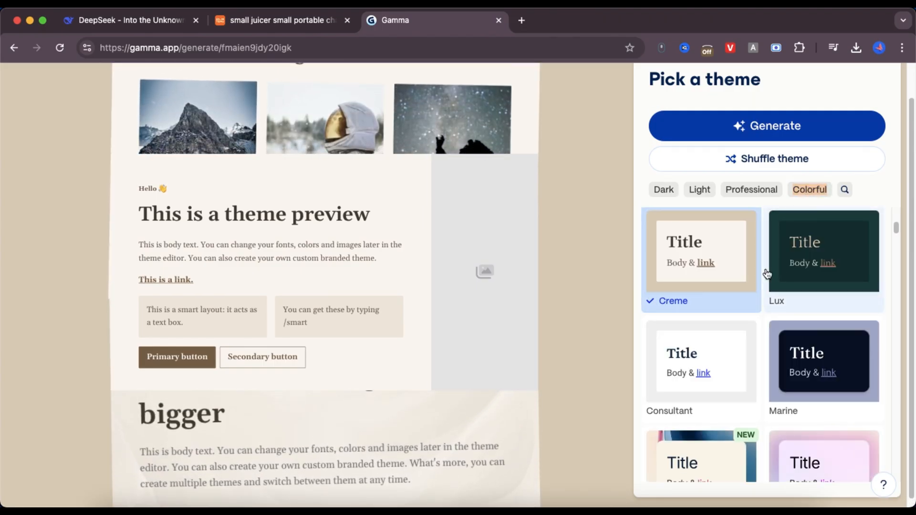
scroll(down, 3)
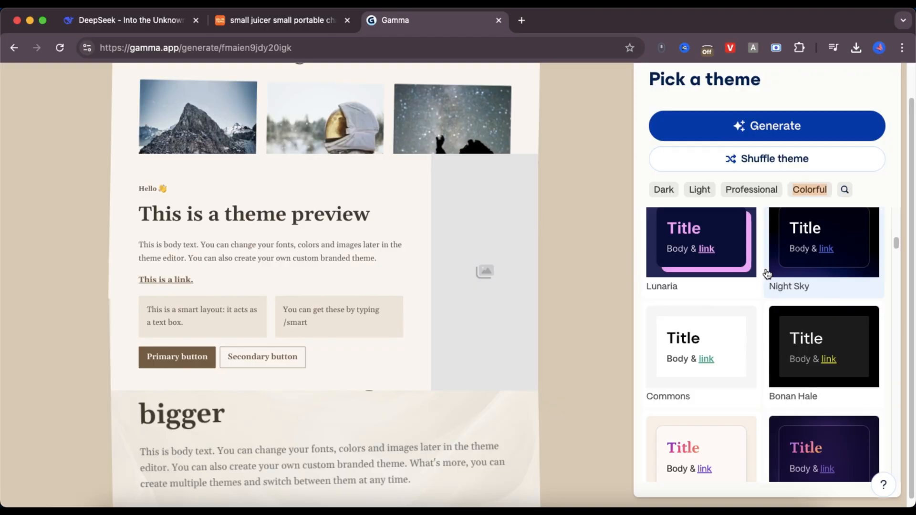
scroll(down, 3)
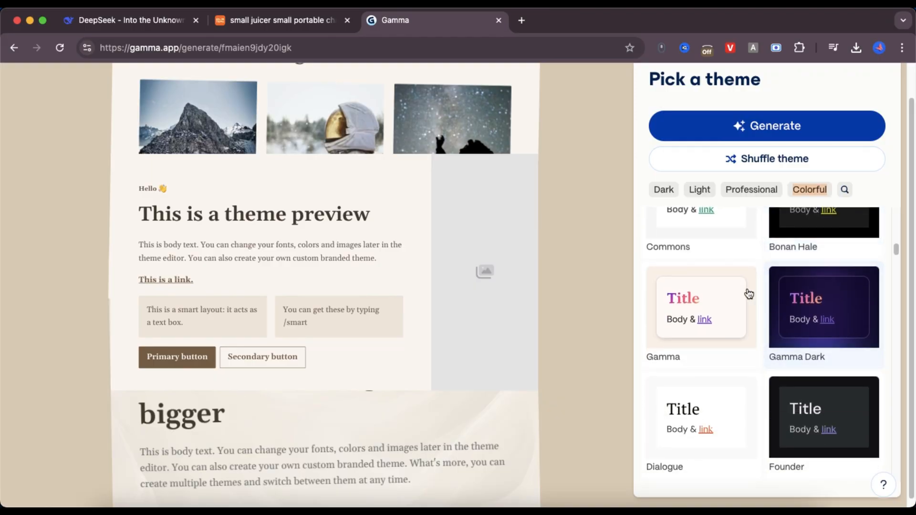
click(700, 308)
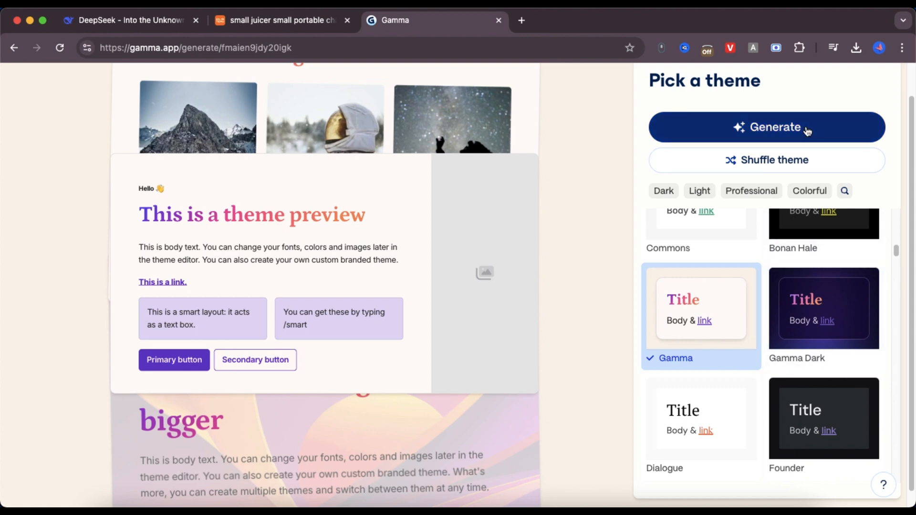
click(766, 127)
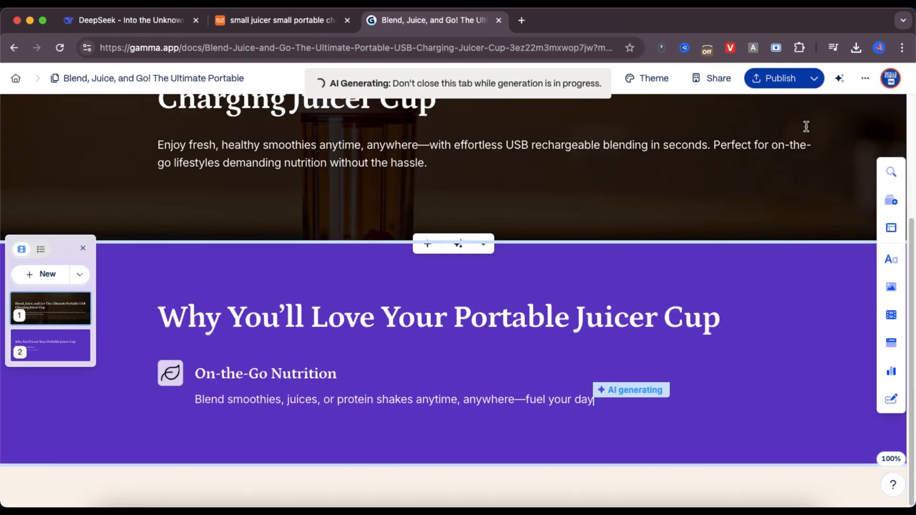
Scroll through the generated steps, comparison and call-to-action cards as generation finishes
scroll(down, 3)
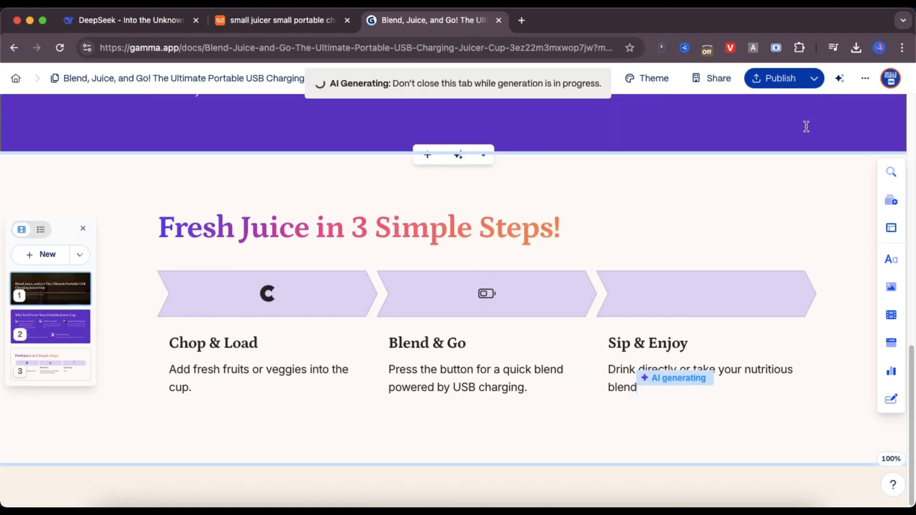
scroll(down, 3)
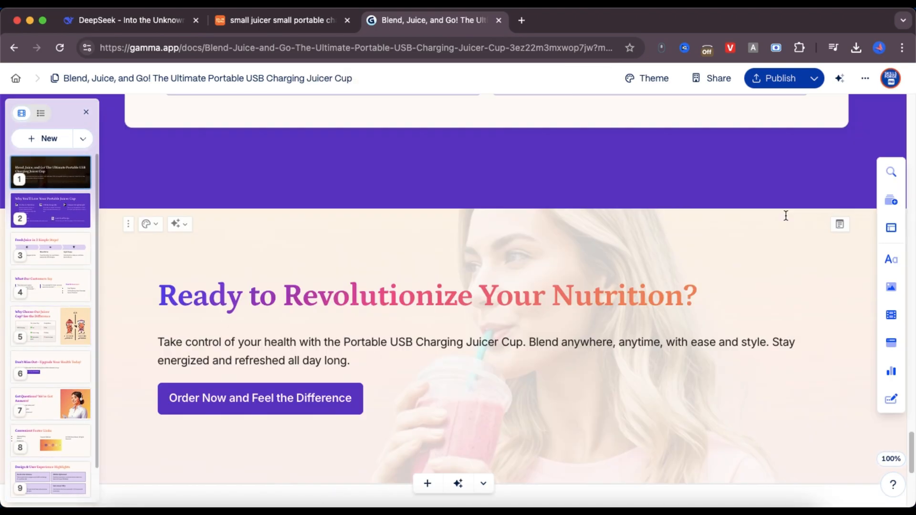
scroll(up, 3)
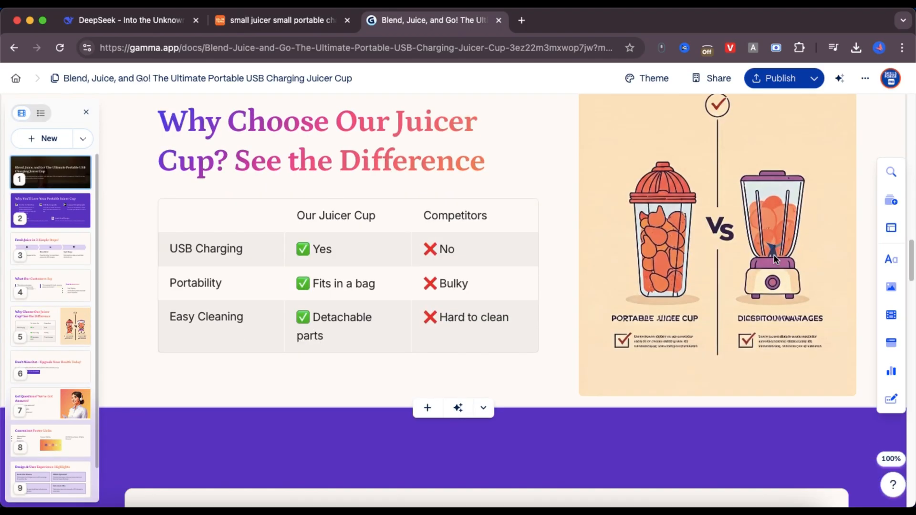
click(51, 403)
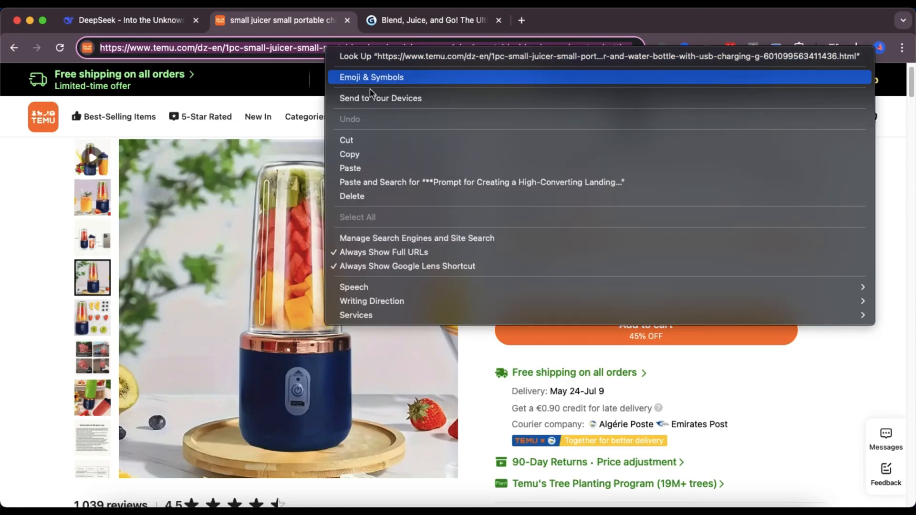
Link the page header to the Temu juicer URL and add a green #5CC97B header button
click(432, 20)
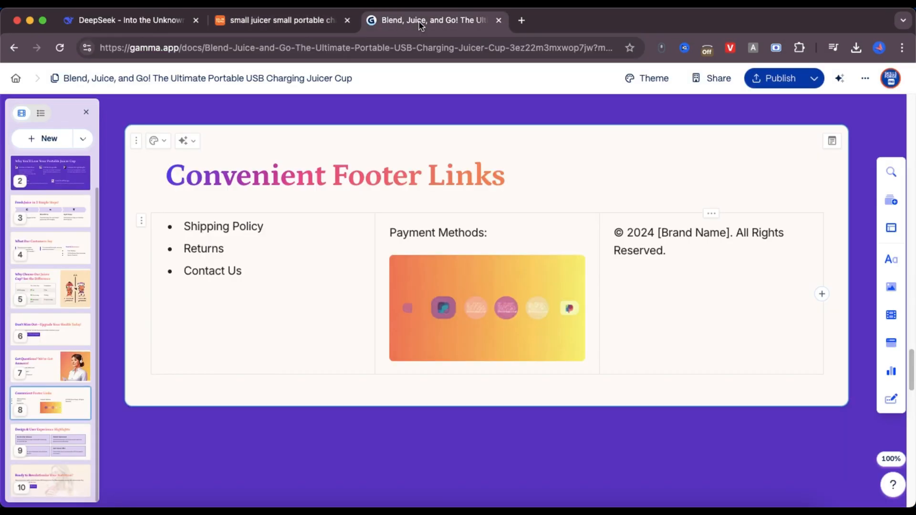
scroll(up, 3)
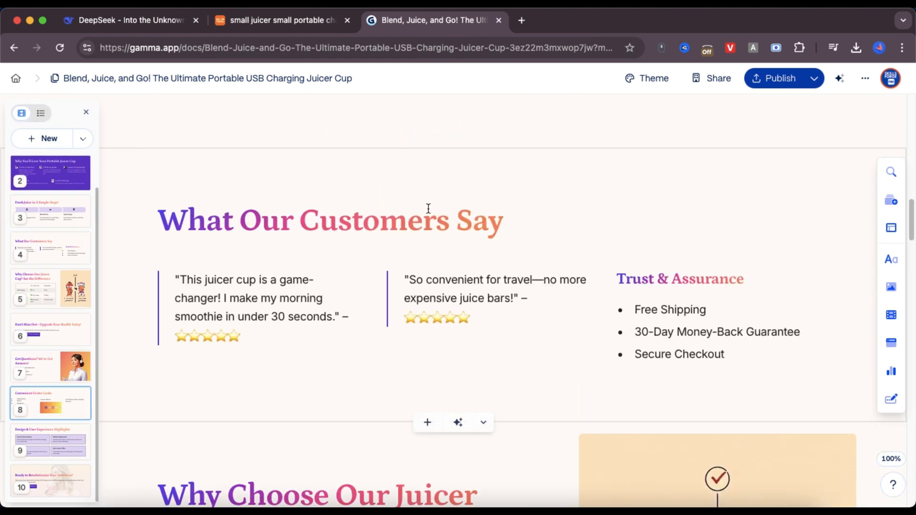
scroll(up, 3)
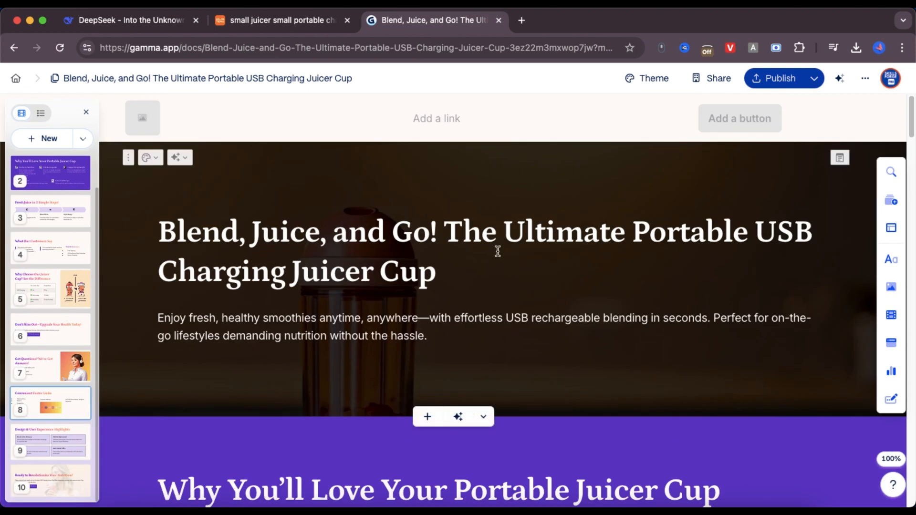
mouse_move(573, 264)
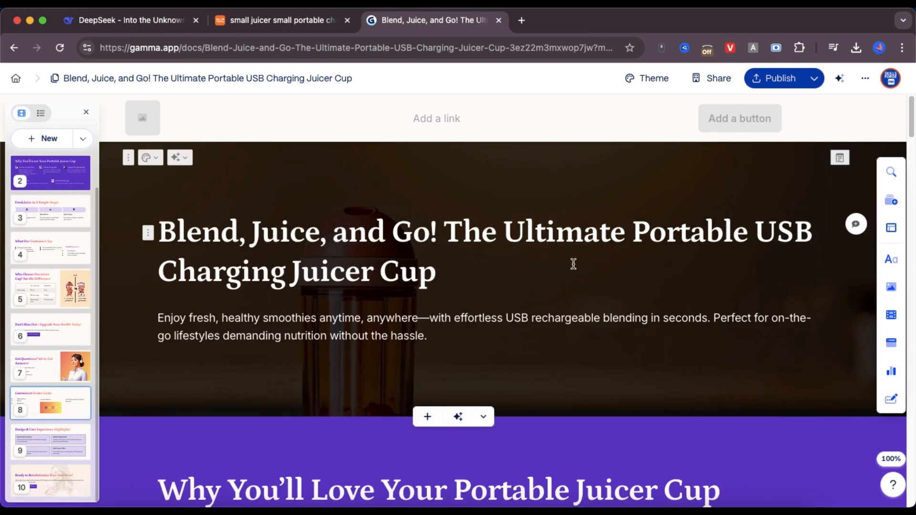
click(436, 118)
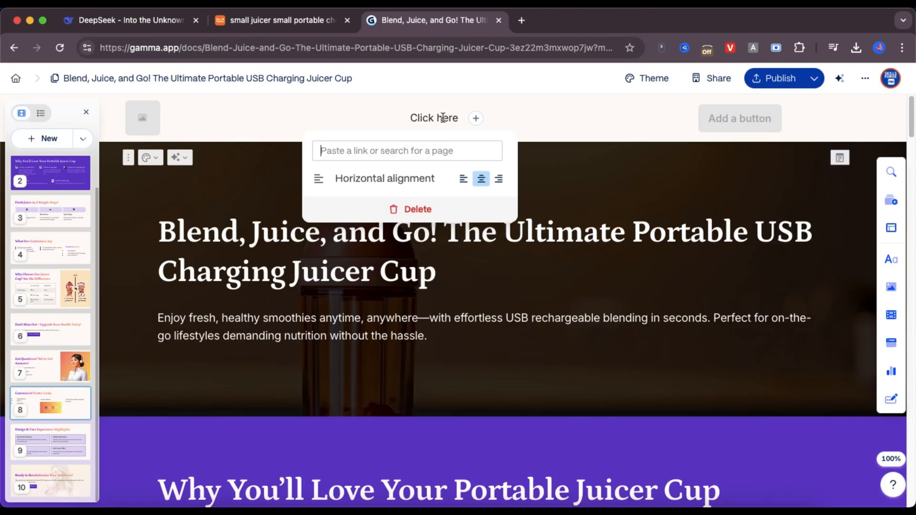
click(407, 151)
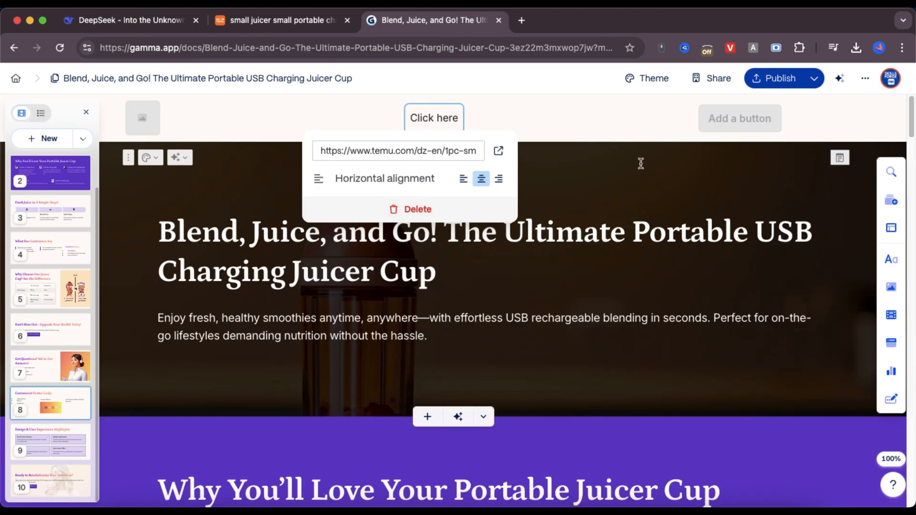
click(738, 118)
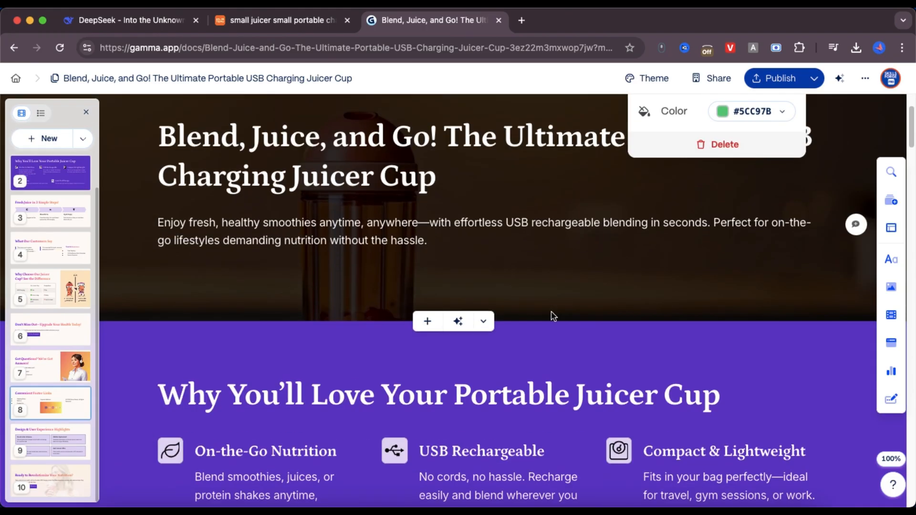
scroll(down, 3)
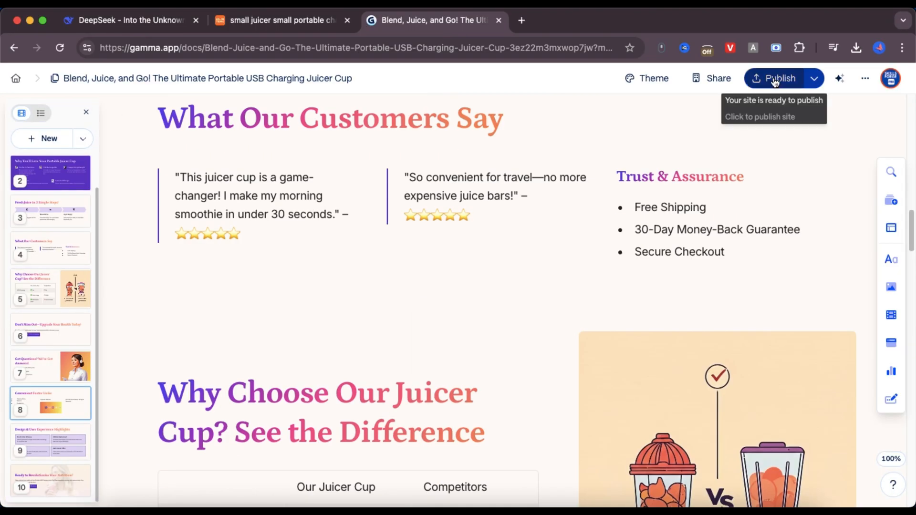
Publish the landing page and view the live site
click(778, 77)
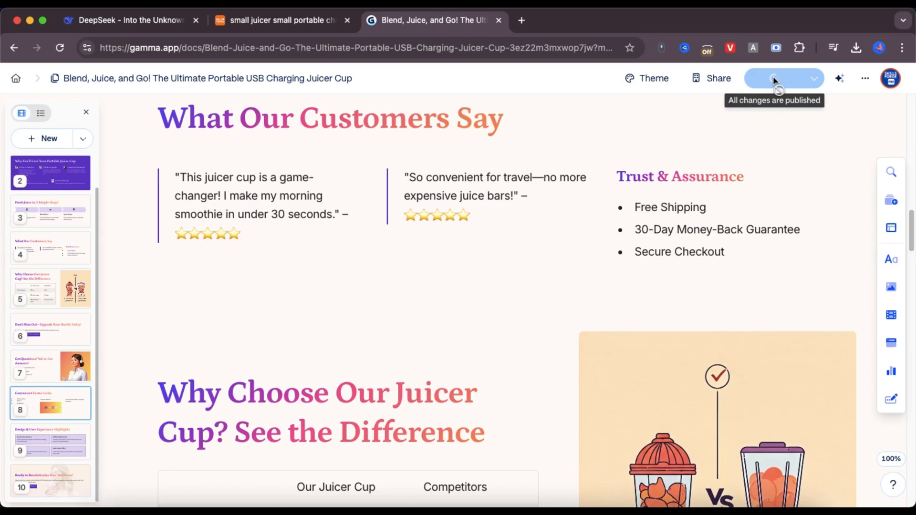
click(779, 78)
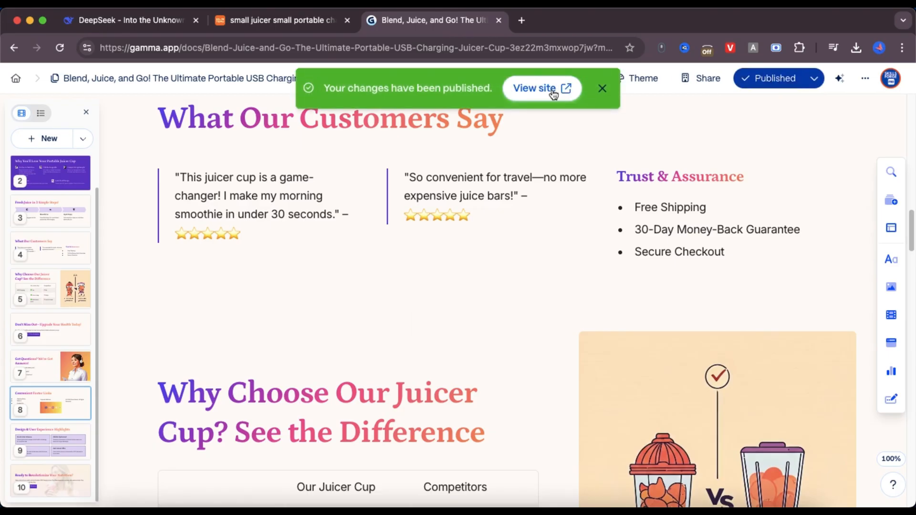
click(533, 88)
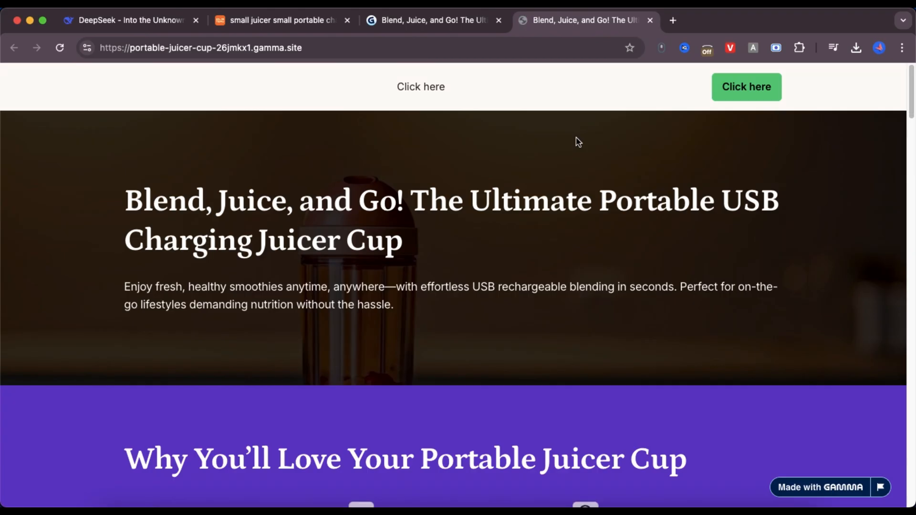
scroll(down, 3)
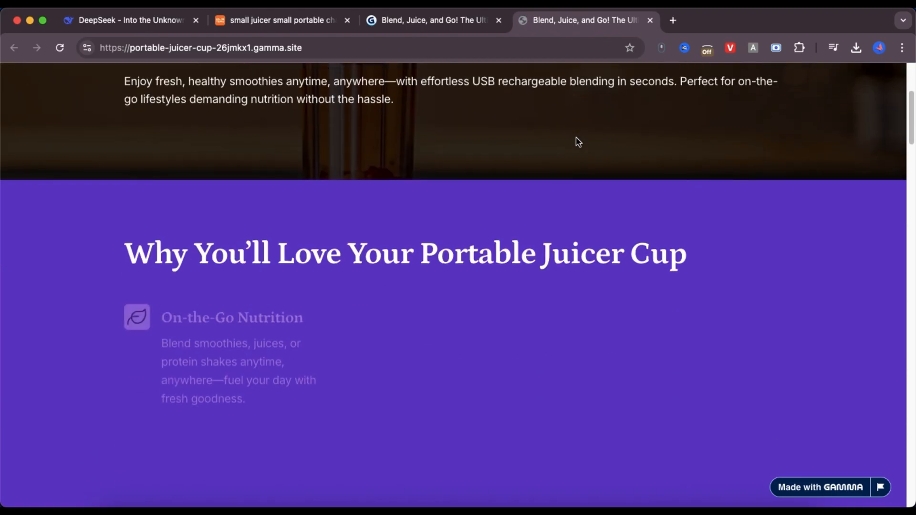
scroll(down, 3)
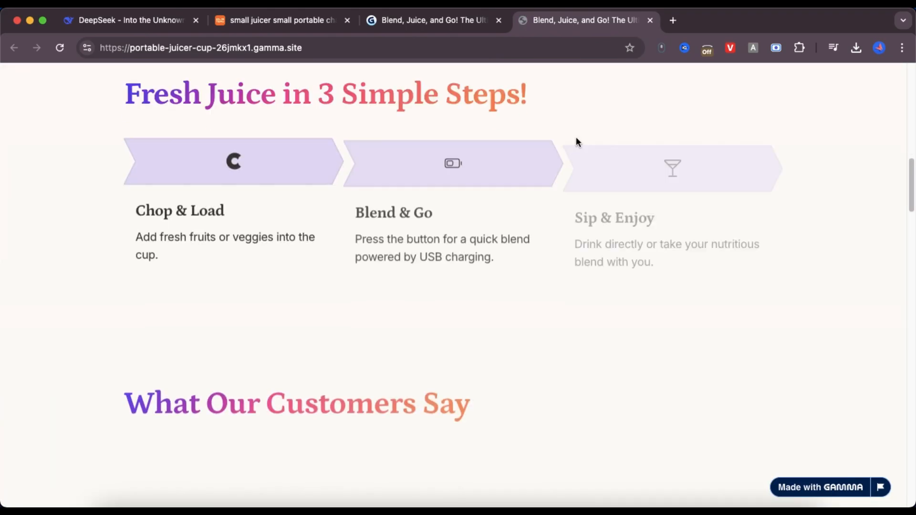
scroll(down, 3)
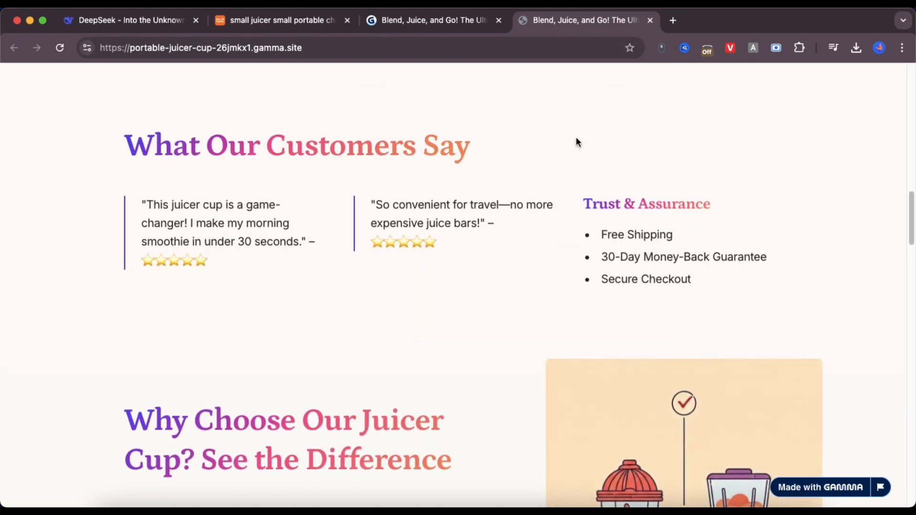
scroll(down, 3)
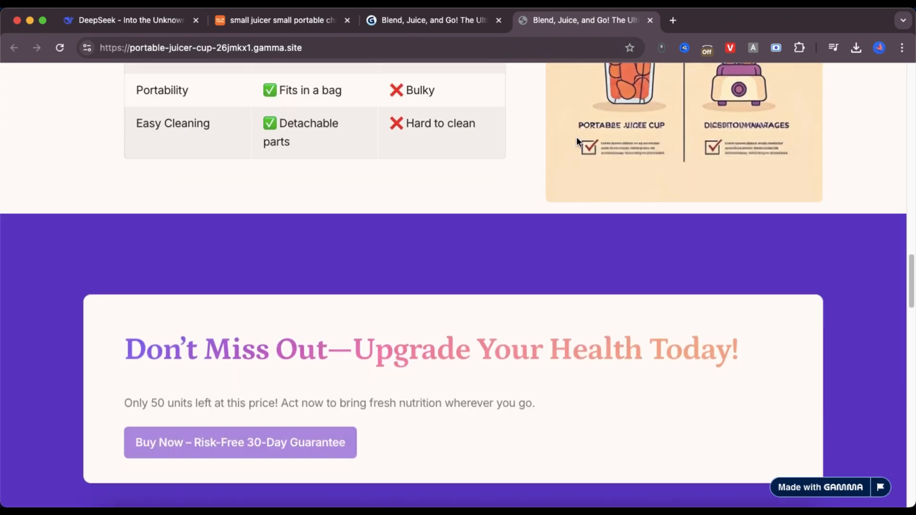
scroll(down, 3)
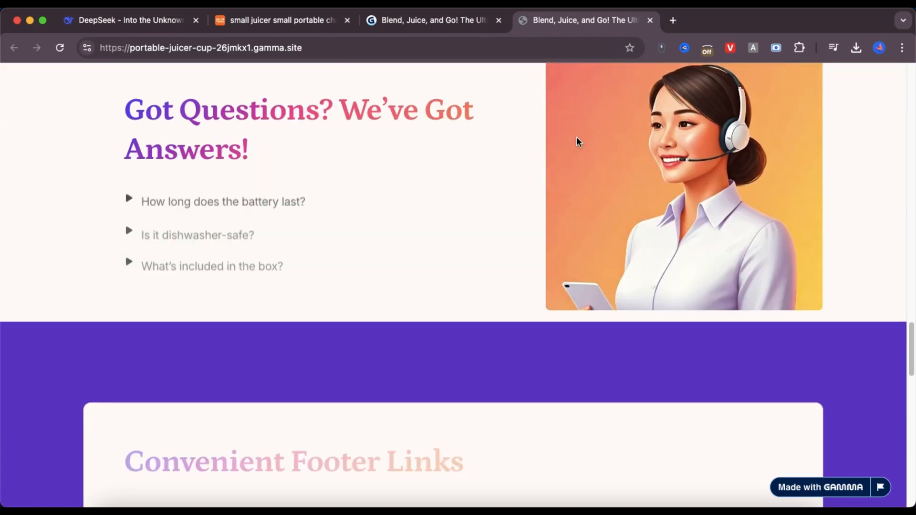
scroll(down, 3)
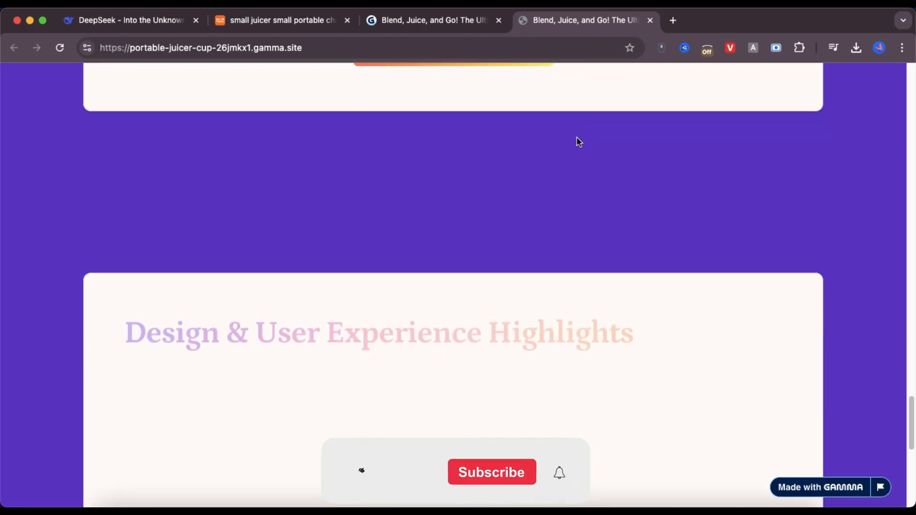
scroll(down, 3)
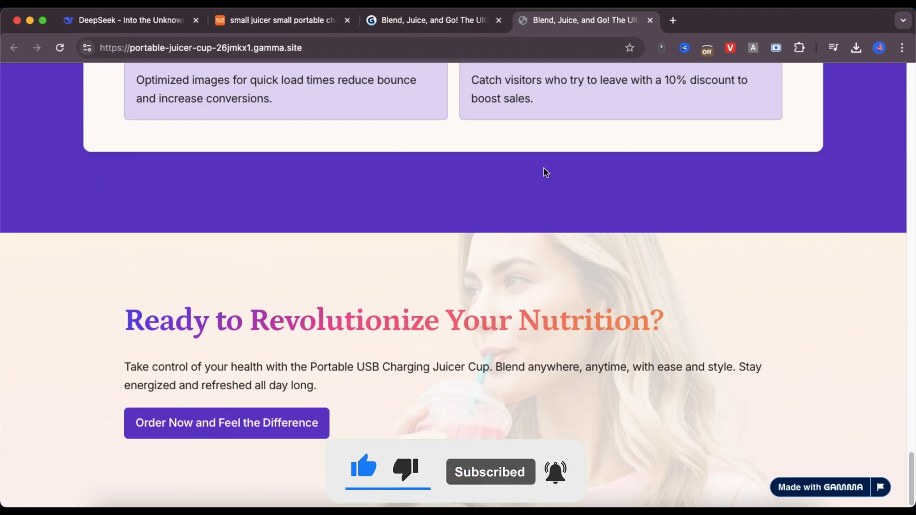
scroll(up, 3)
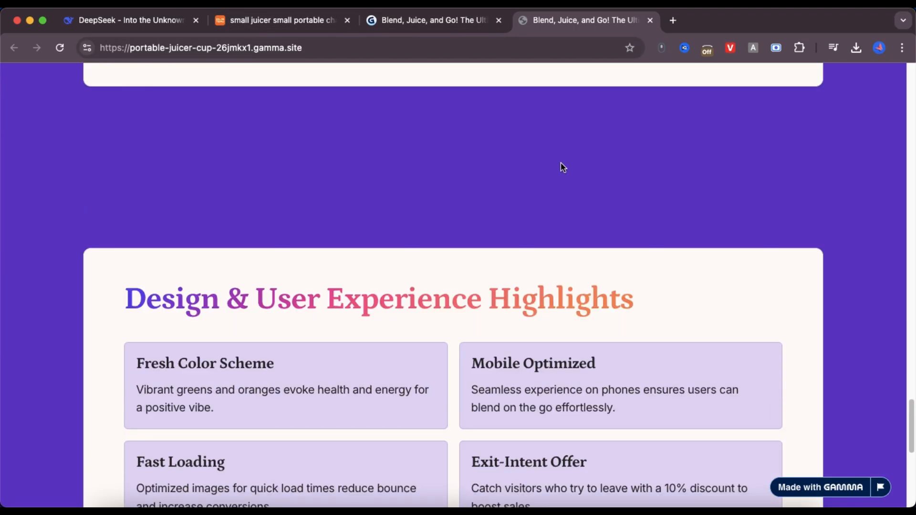
scroll(up, 3)
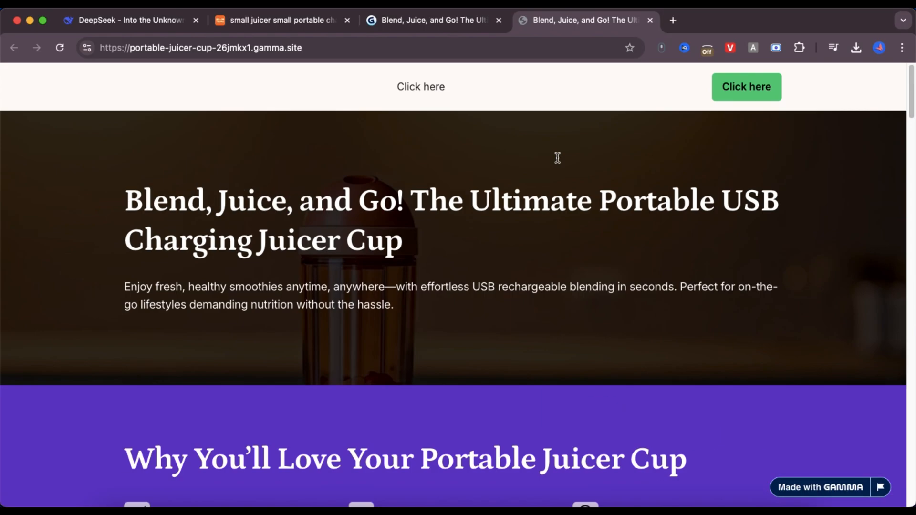
mouse_move(356, 48)
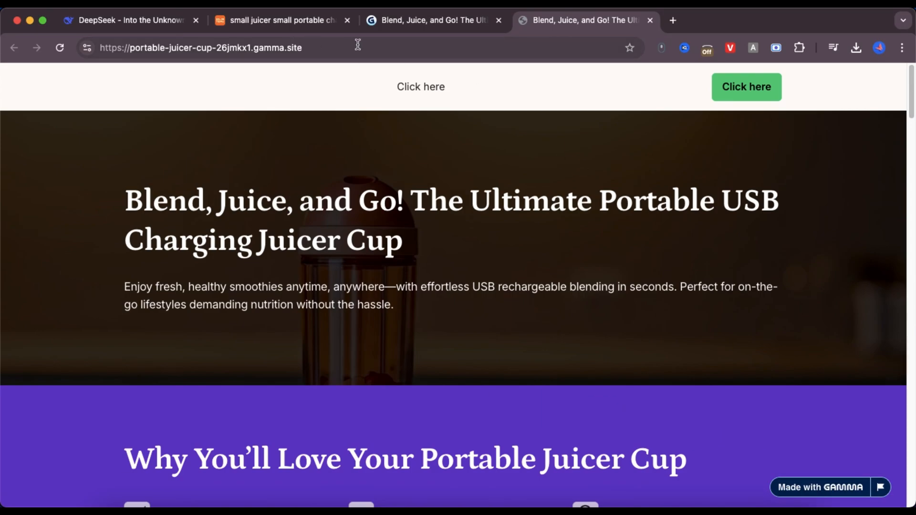